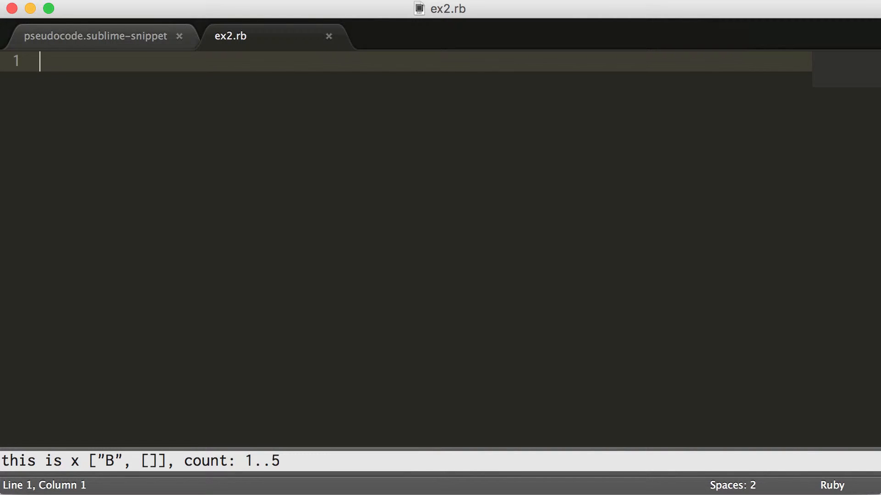
Step: Write the In, Out and 'Pseudocode here!' header lines by hand
type("In")
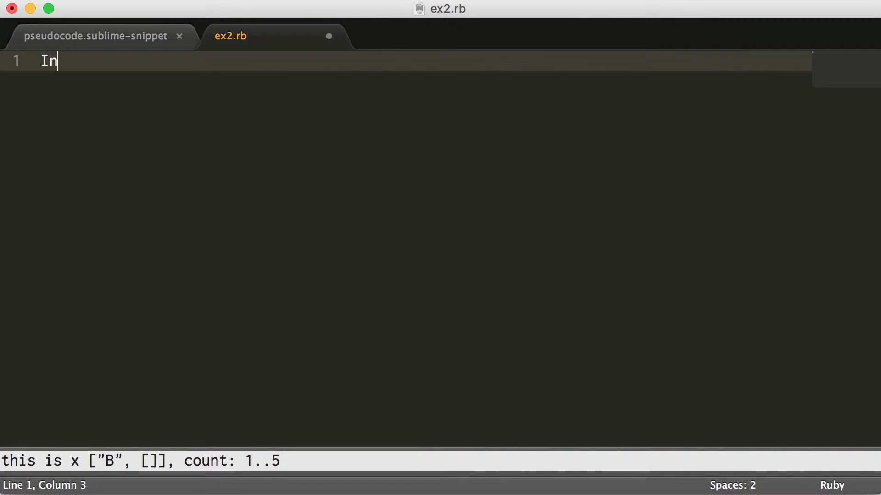
type("Out")
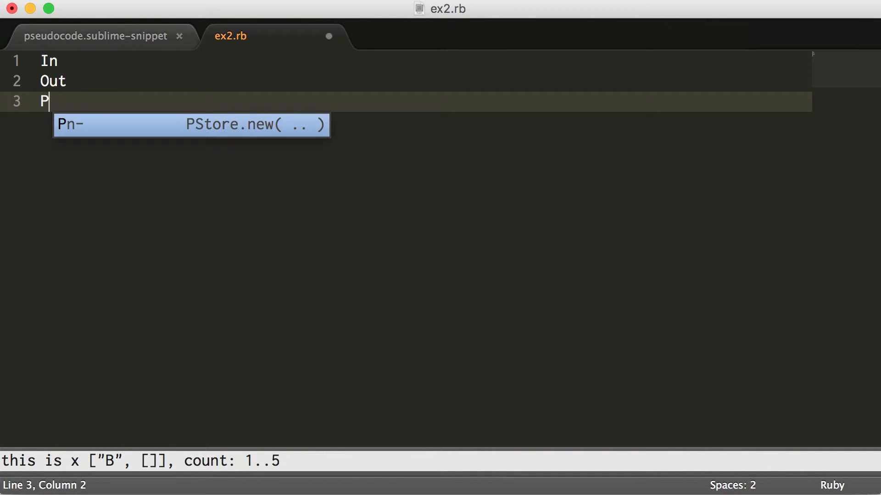
type("seudoco")
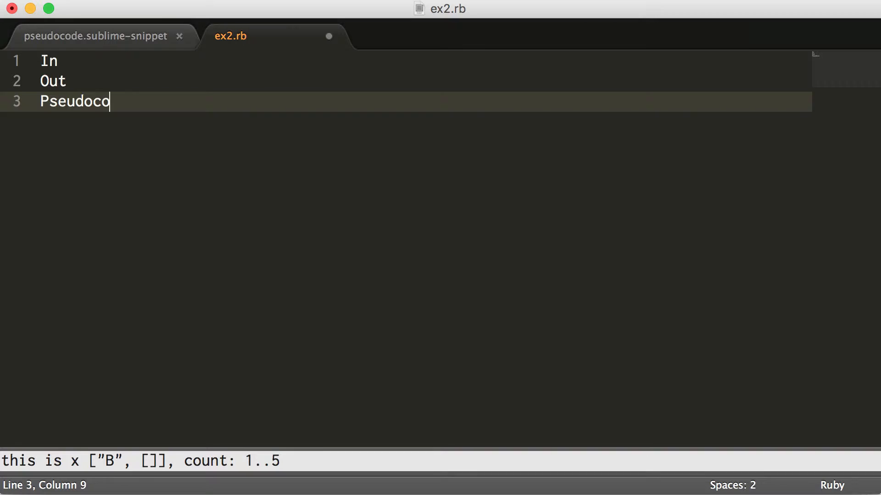
type("de h")
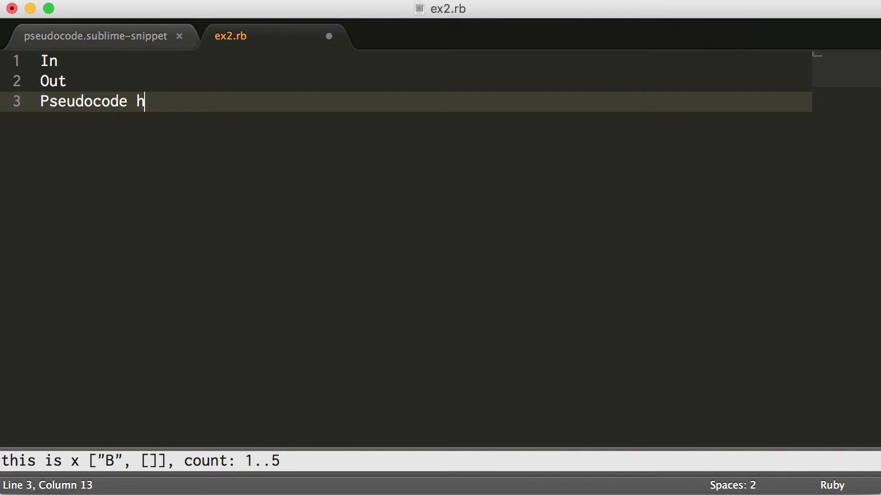
type("ere!")
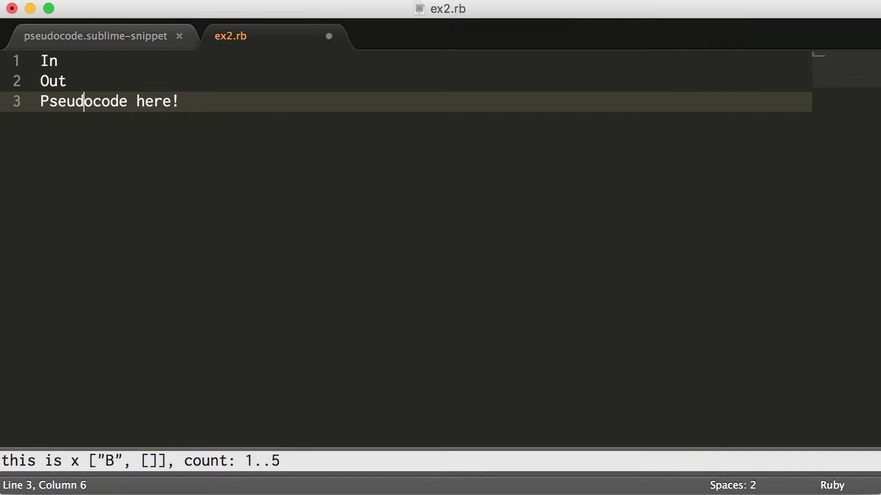
type("\" \"")
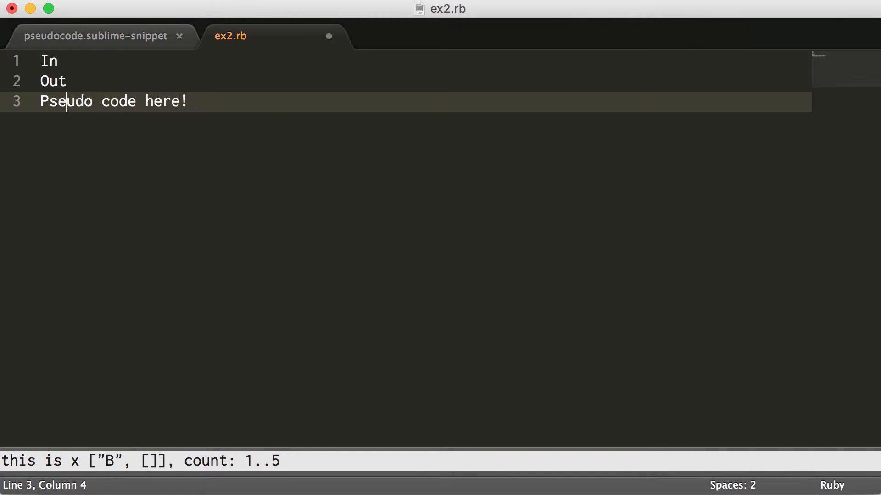
Step: Comment out the three hand-written header lines, then delete them all
key("cmd+a")
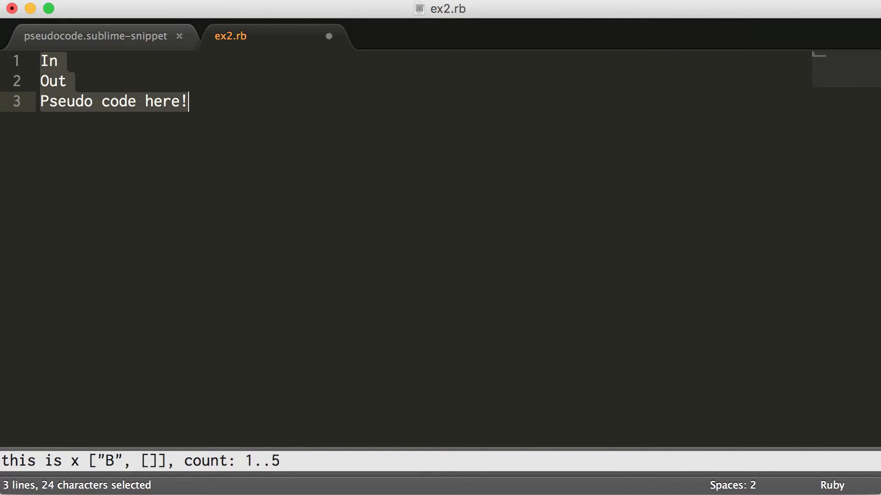
key("cmd+/")
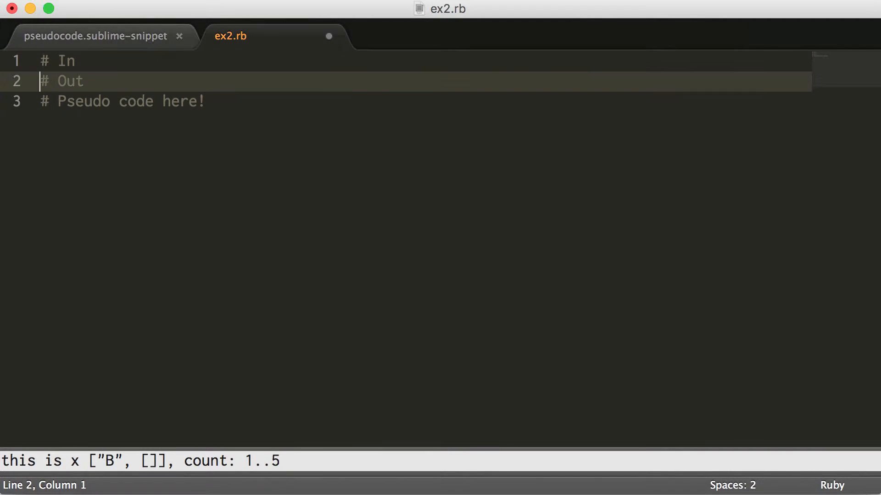
key("cmd+a")
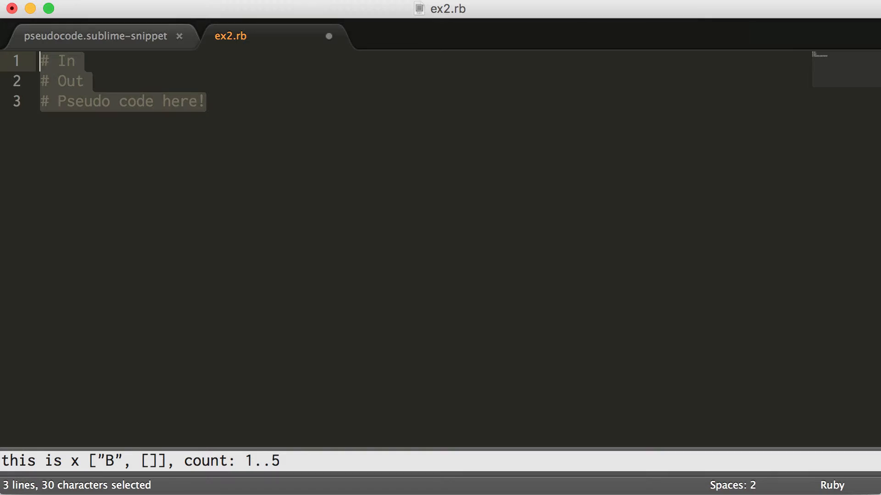
key("Delete")
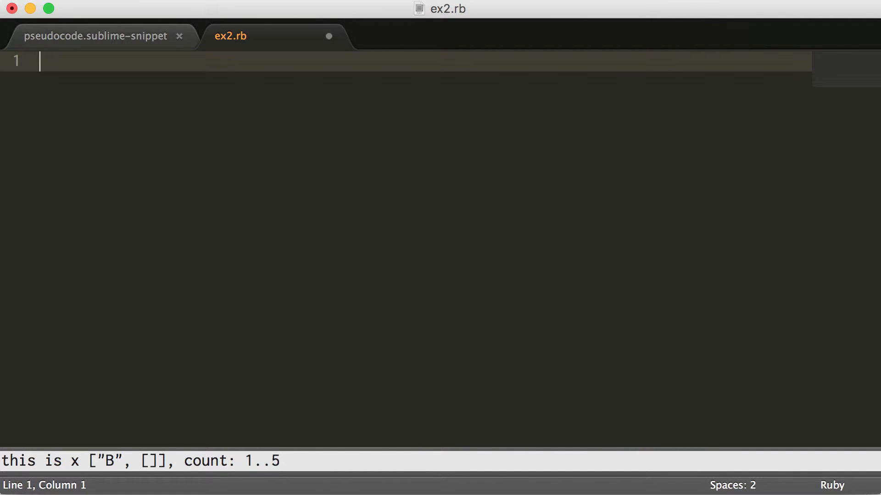
Step: Expand the io snippet and enter 'array int' on the In line, leaving Out empty
type("io")
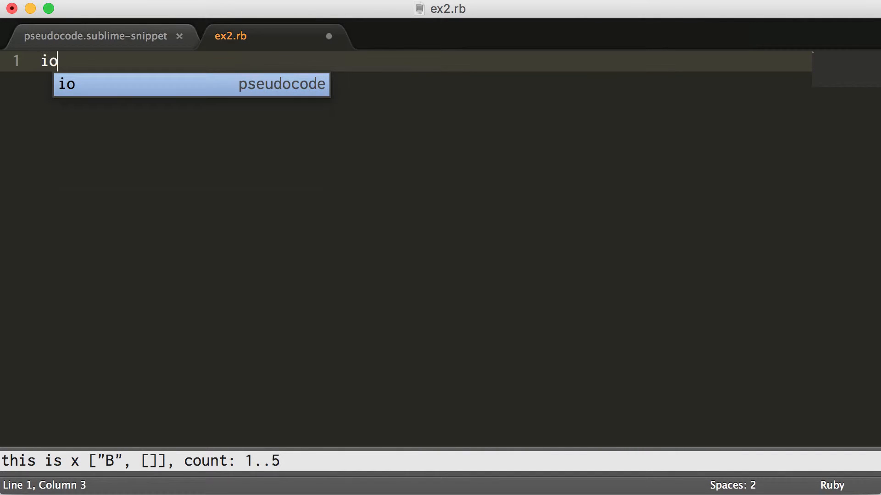
key("tab")
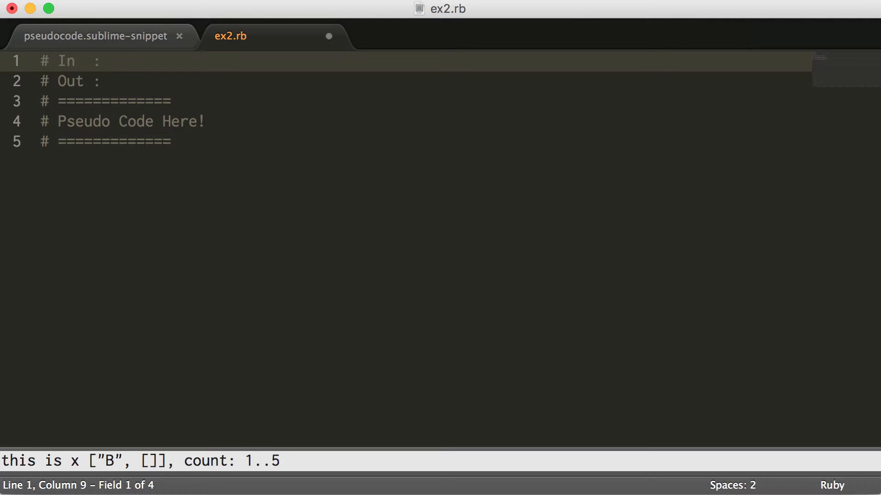
type("array in")
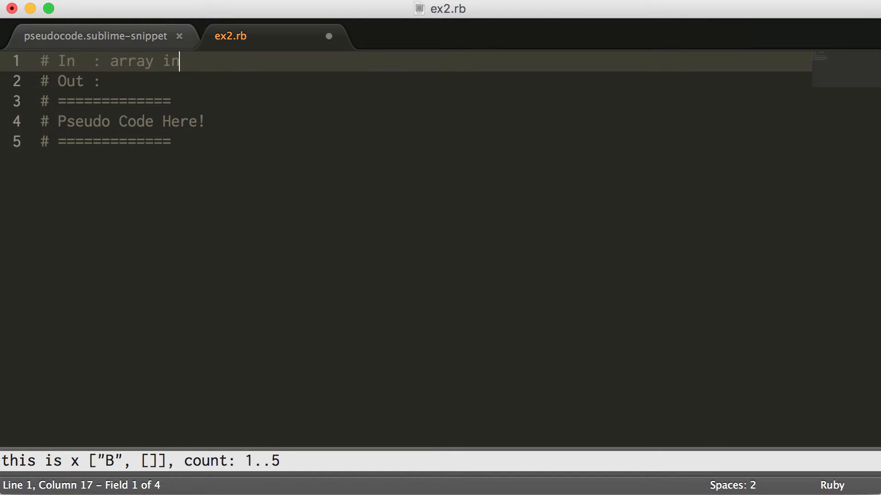
type("t")
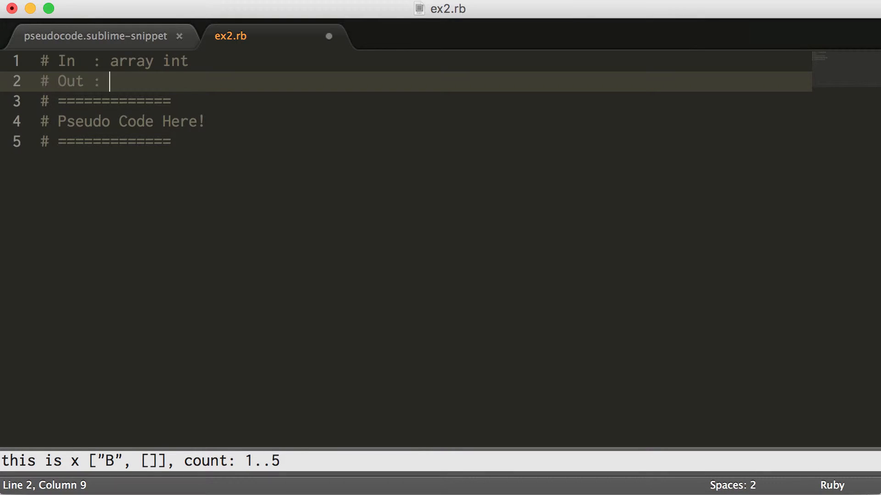
type("int")
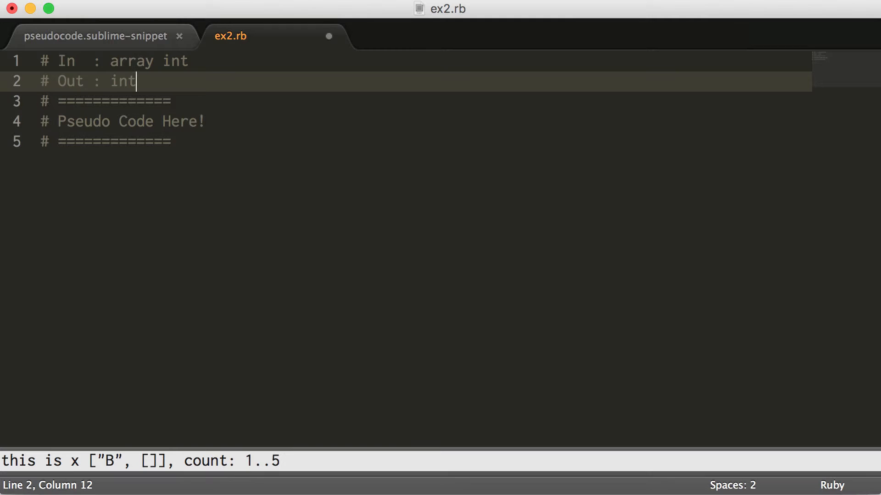
key("BackSpace")
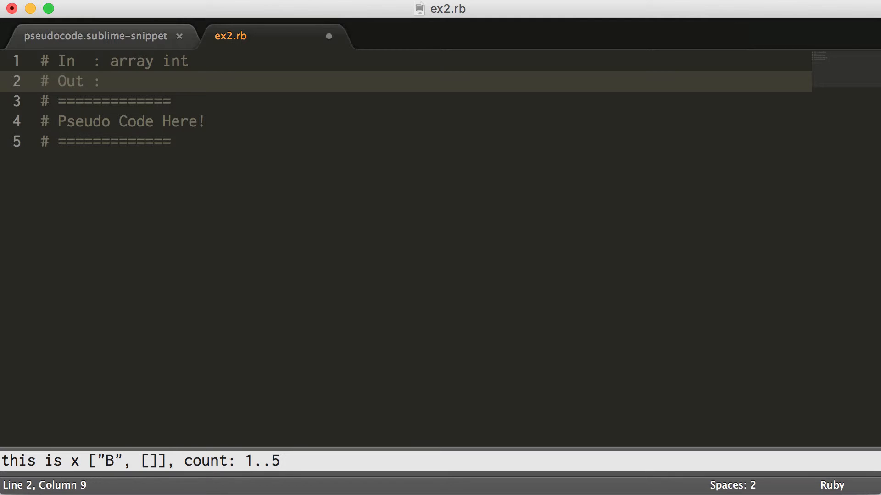
Step: Fill the header's In field with array int and the Out field with Int
left_click(170, 142)
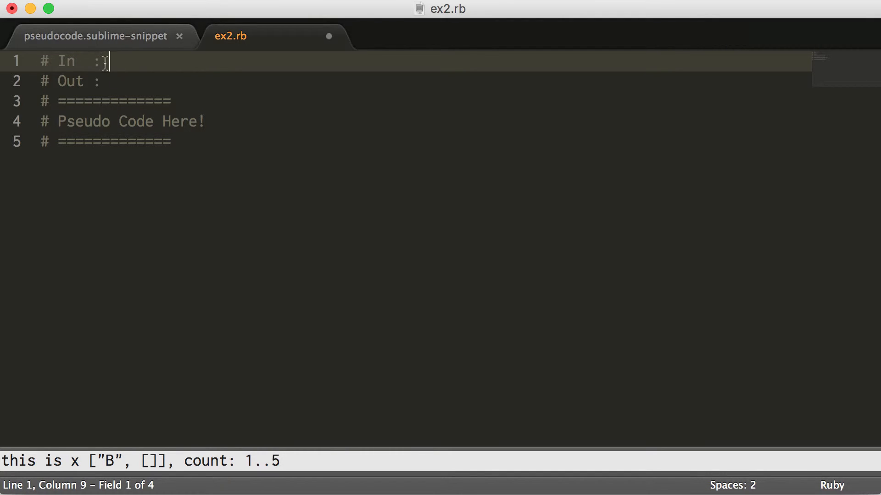
mouse_move(372, 73)
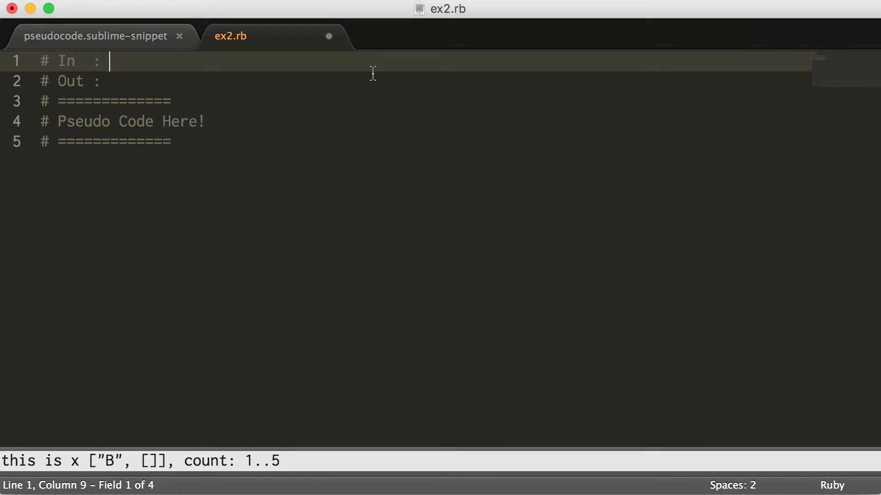
type("ara")
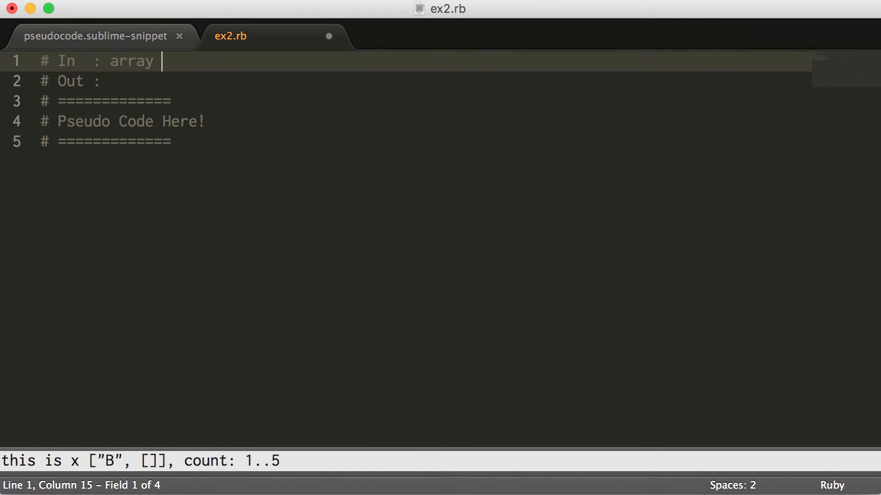
type("int")
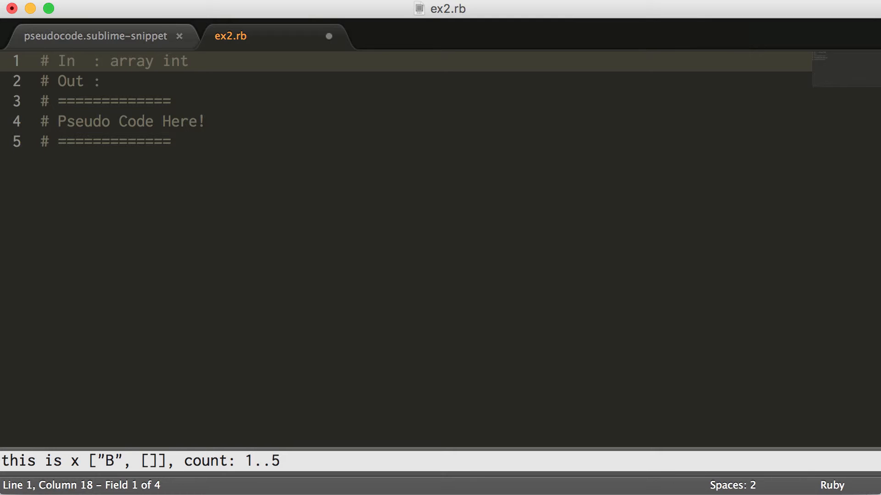
key("tab")
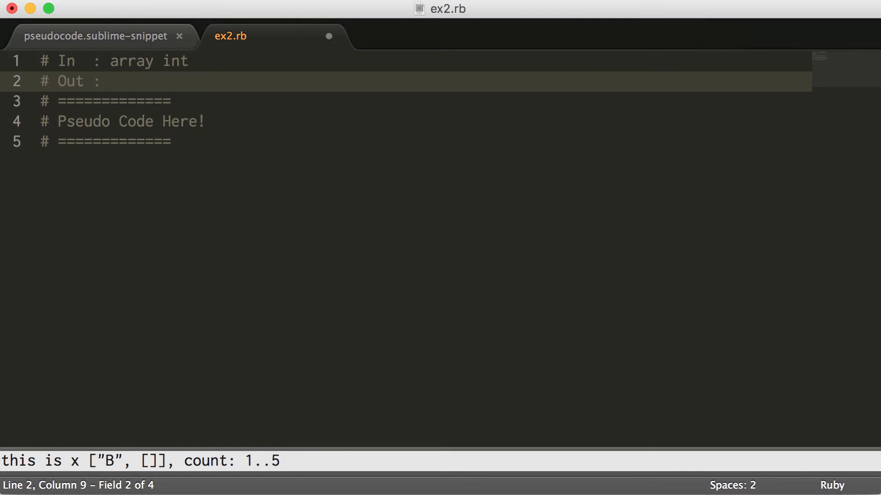
type("in")
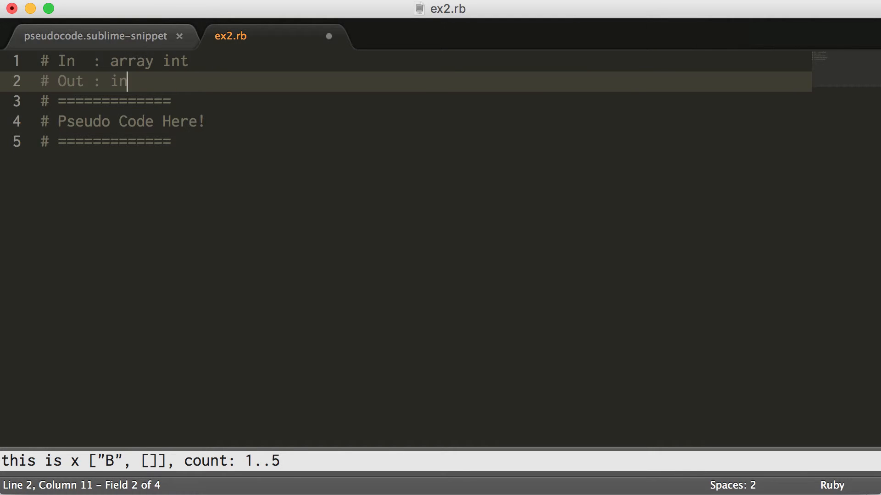
key("backspace")
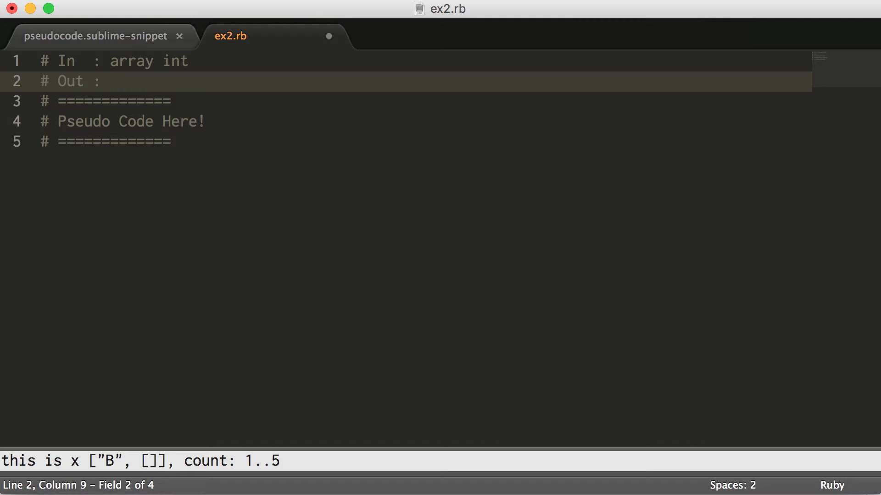
type("Int")
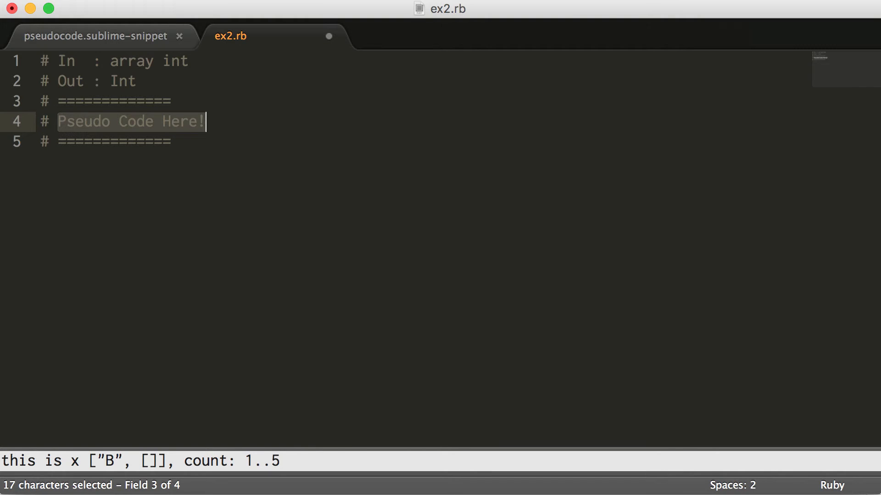
Step: Replace the placeholder with Step1 and Step2 lines, then switch to the snippet file
type("Step1")
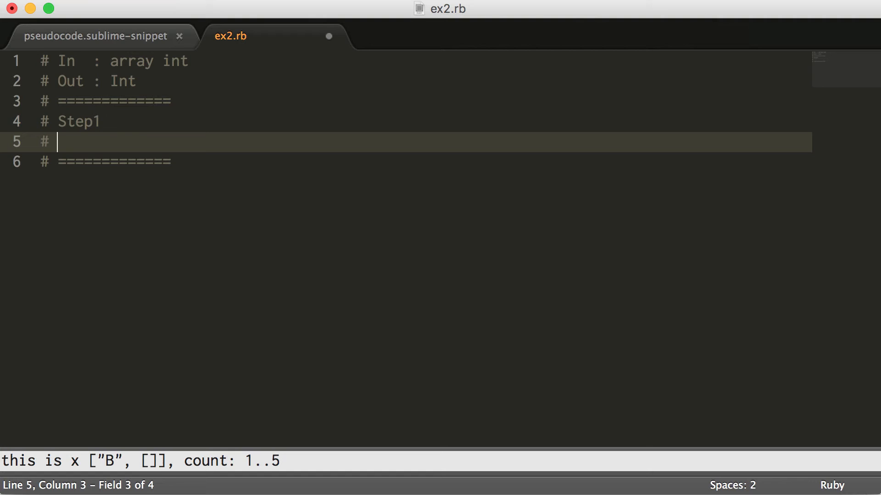
type("Steo")
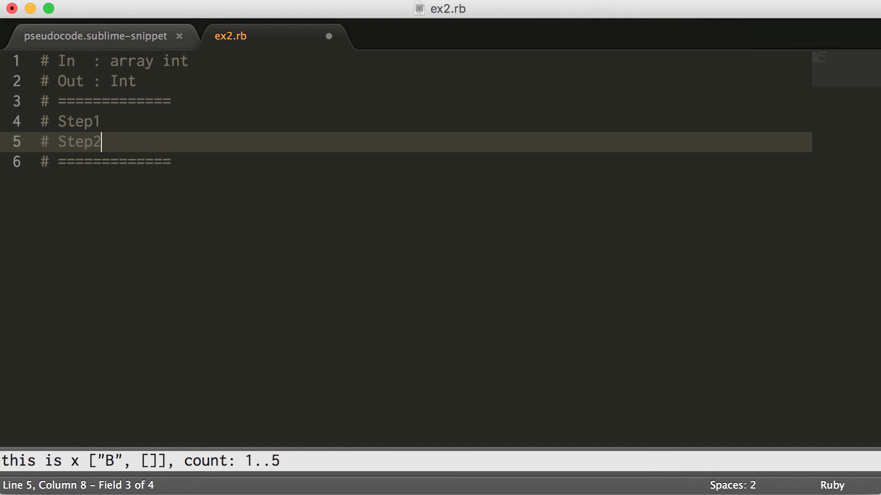
mouse_move(257, 105)
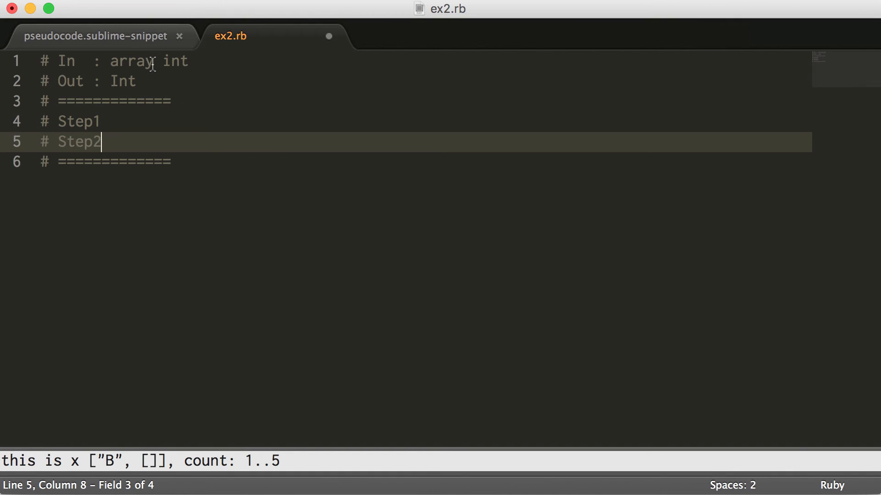
left_click(95, 35)
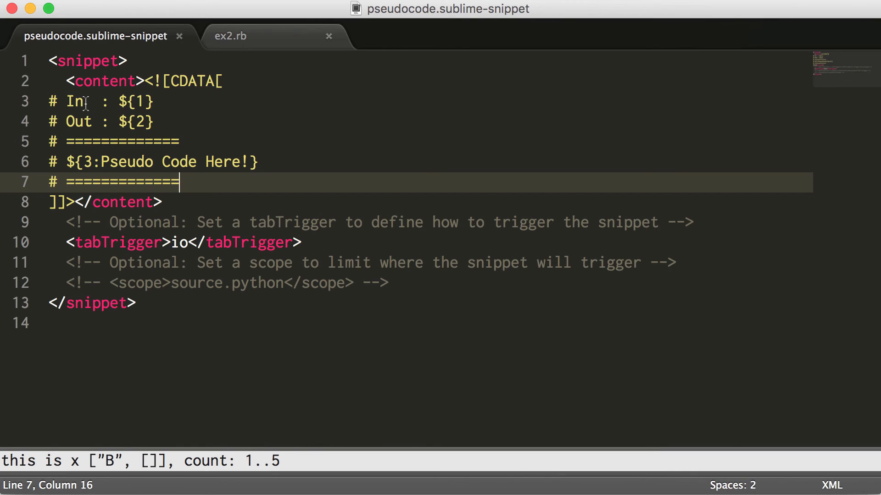
mouse_move(193, 144)
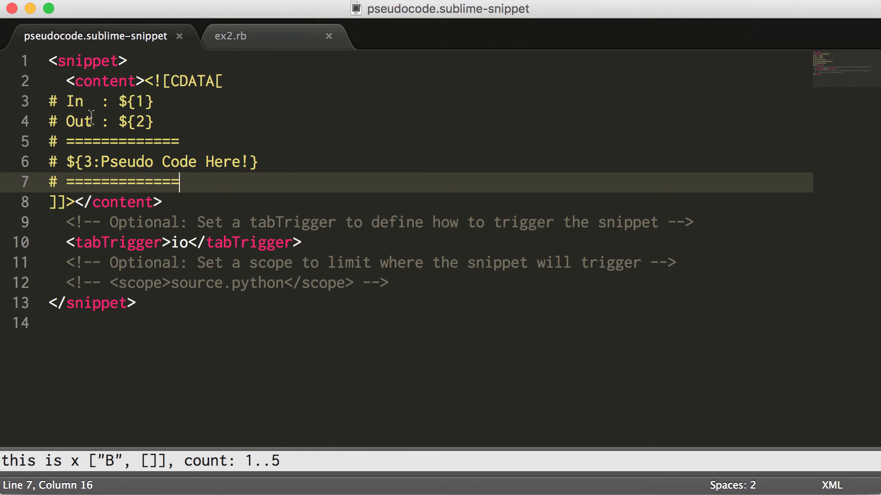
left_click(58, 101)
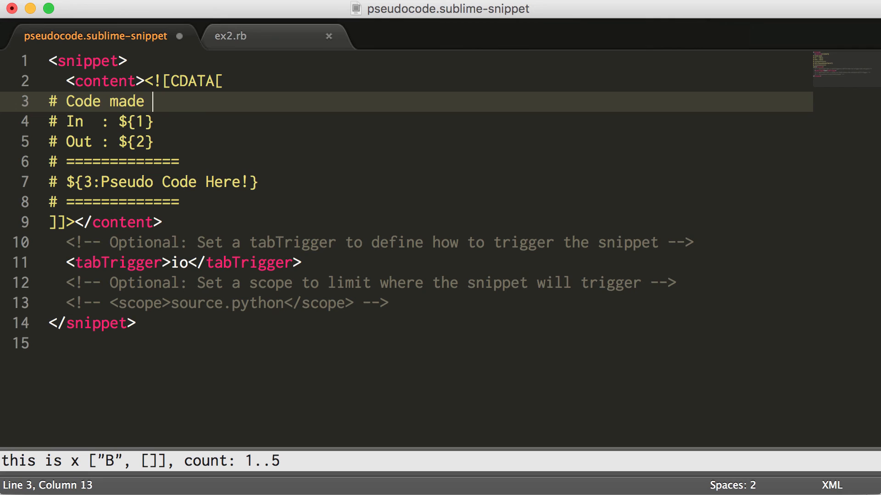
type("by @")
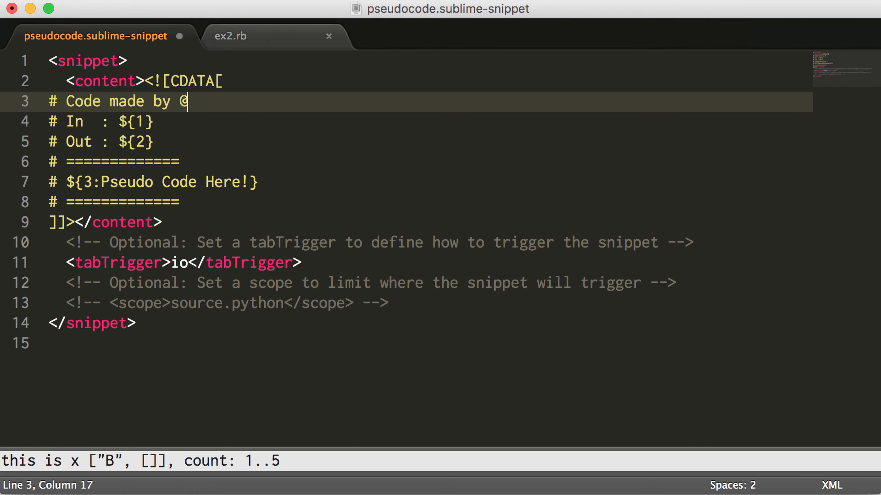
type("cyberpolin")
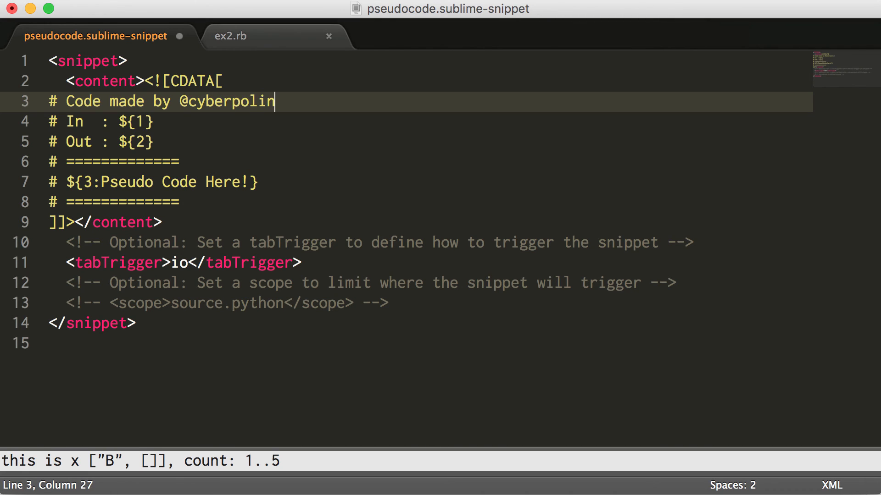
left_click(230, 36)
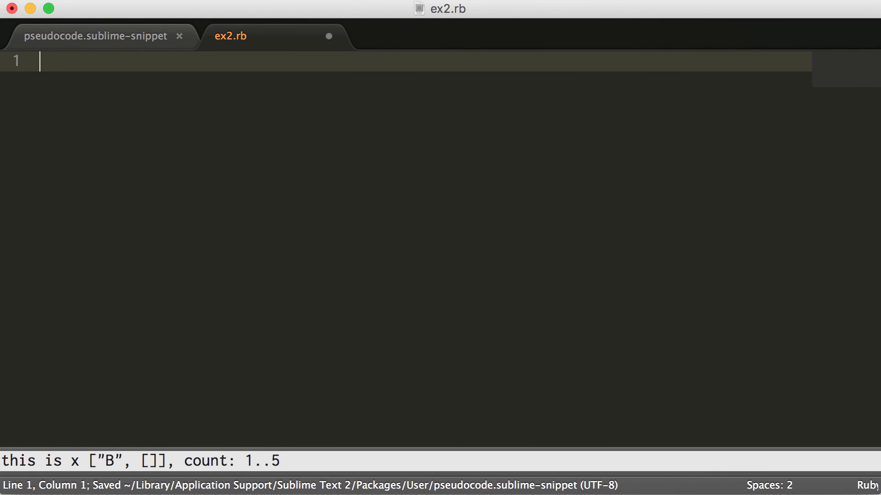
type("pseudocode")
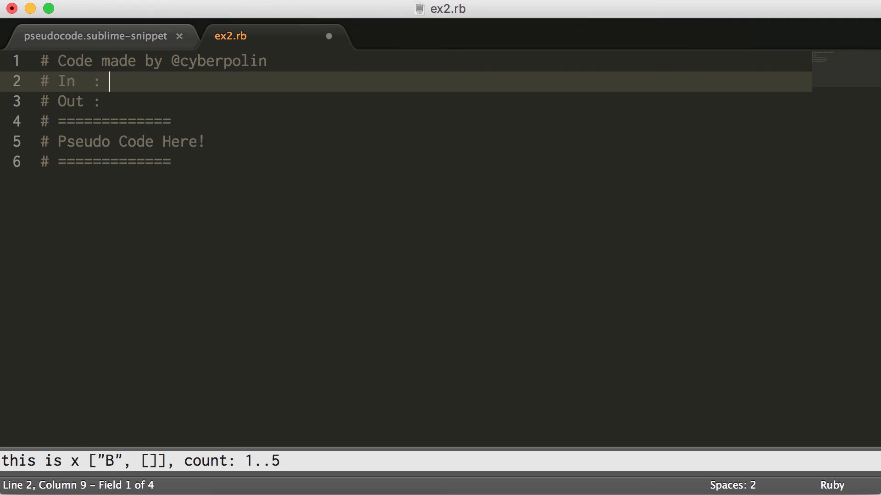